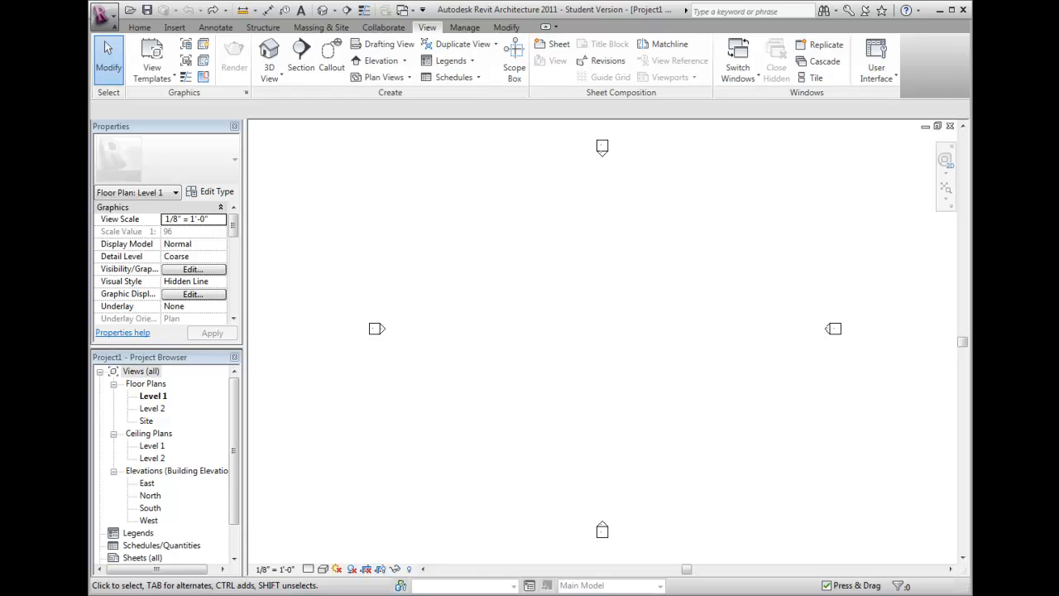
pyautogui.moveTo(920, 546)
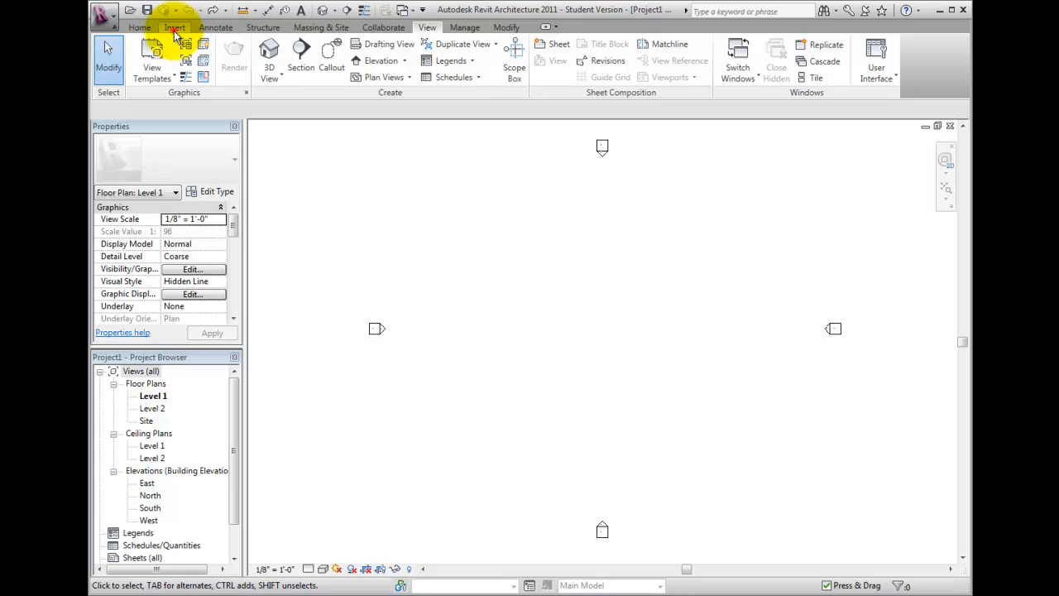
# - Search Autodesk Seek for 'window' from the Insert tab
pyautogui.click(174, 27)
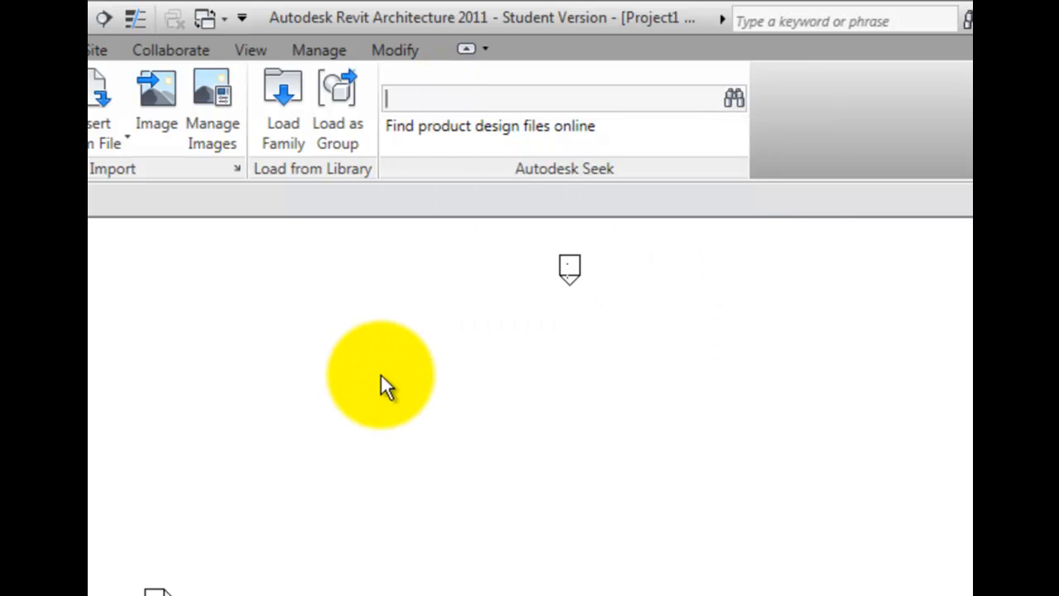
pyautogui.write('window')
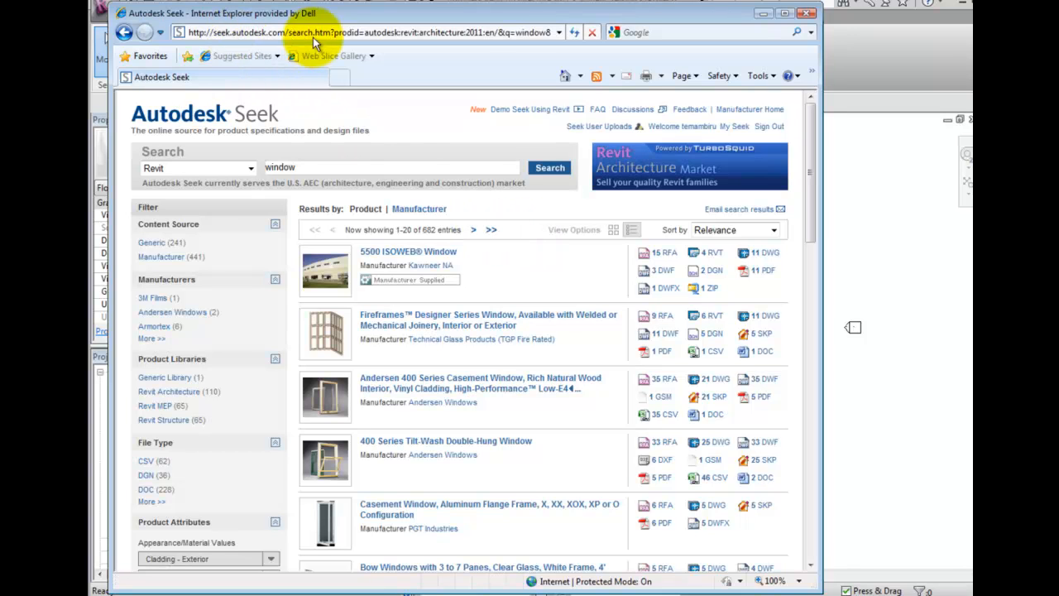
pyautogui.moveTo(202, 152)
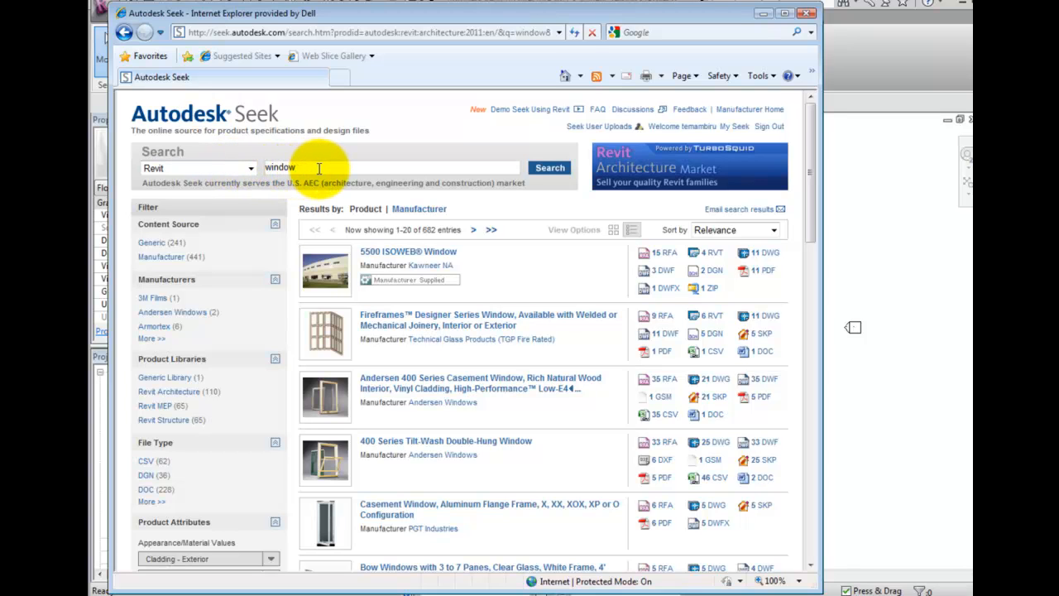
pyautogui.moveTo(180, 215)
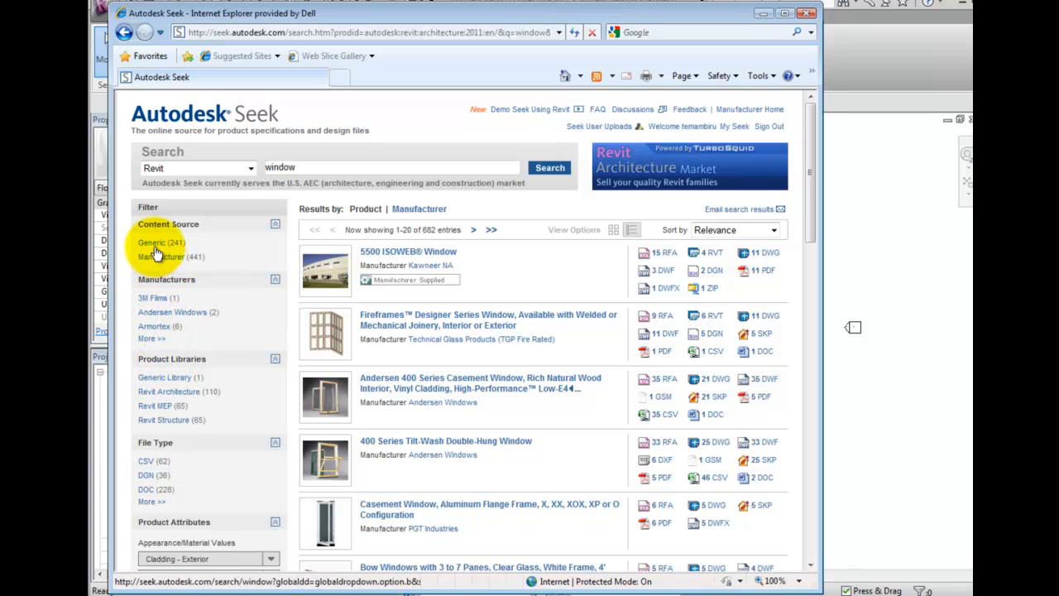
pyautogui.moveTo(239, 266)
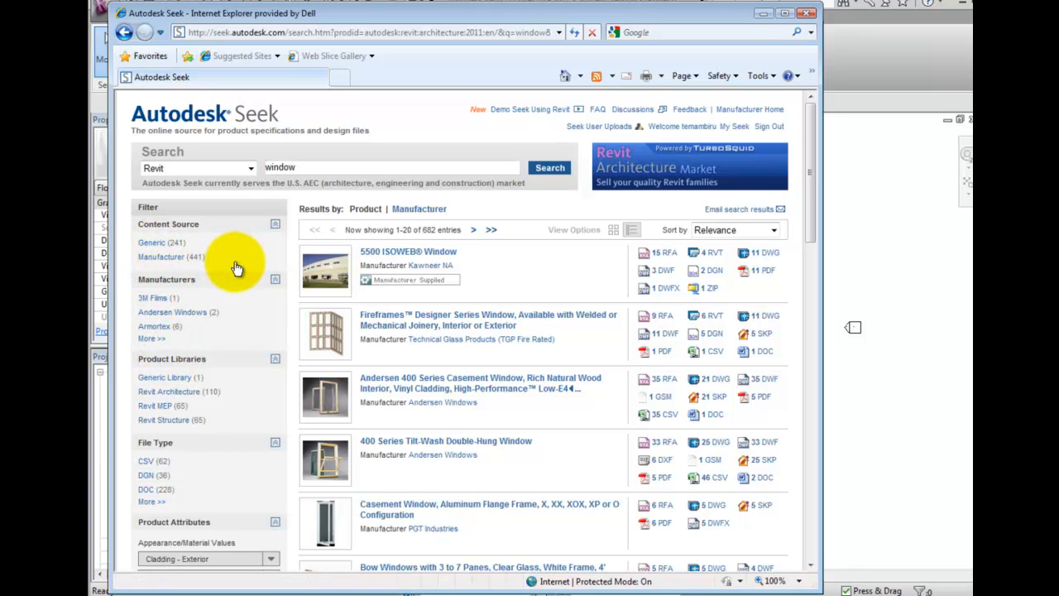
pyautogui.moveTo(153, 297)
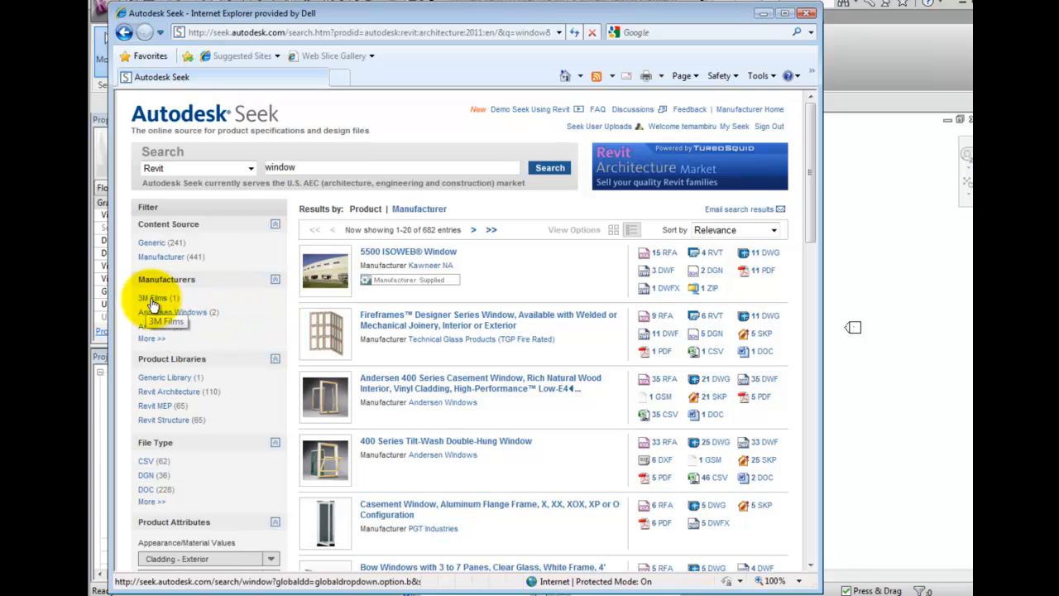
pyautogui.moveTo(196, 318)
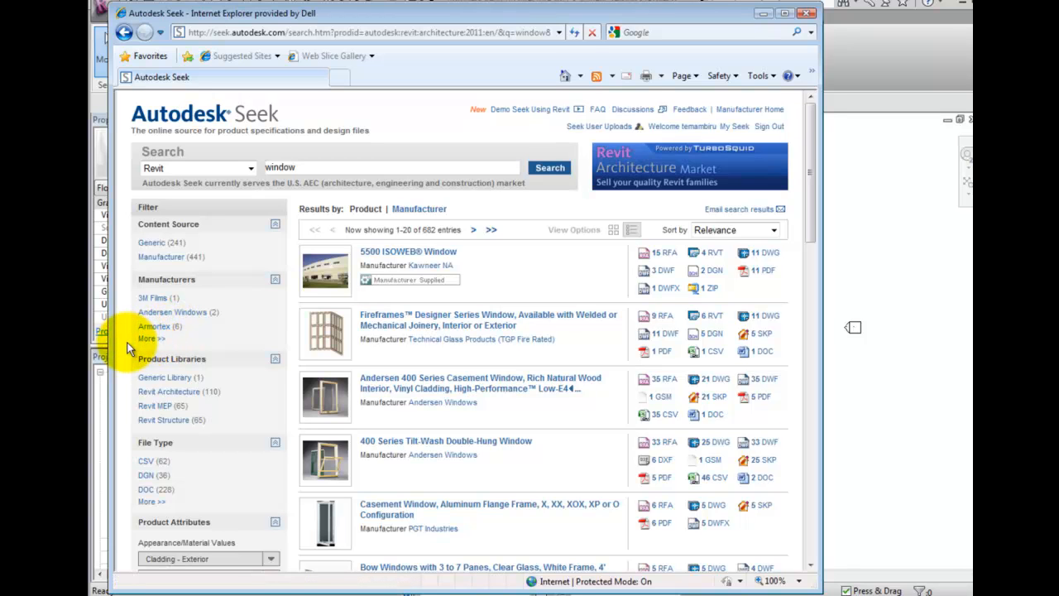
pyautogui.moveTo(222, 394)
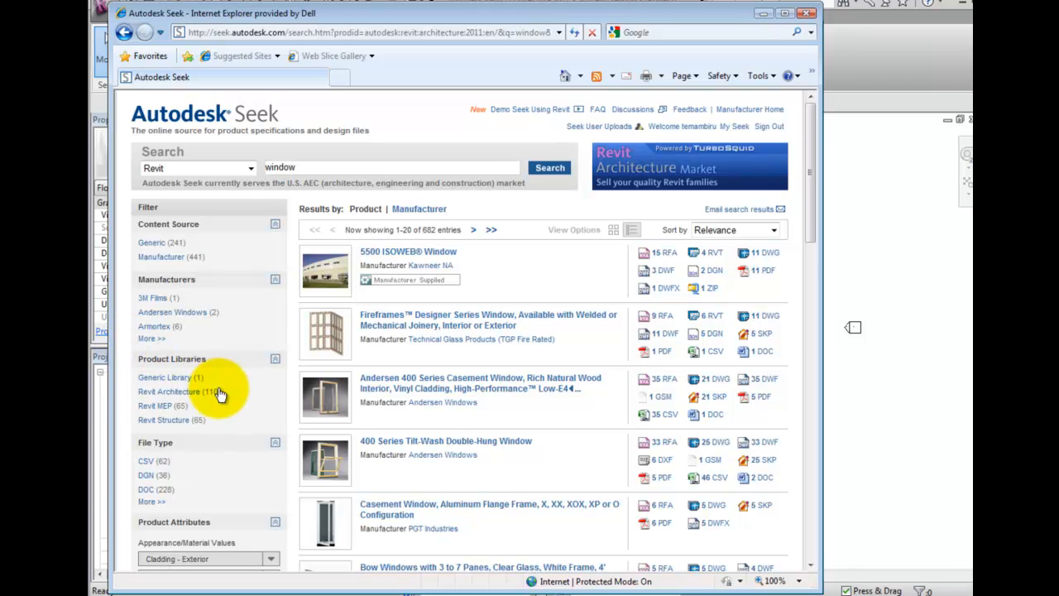
# - Scroll down the window results to reach the Material filter
pyautogui.scroll(-3)
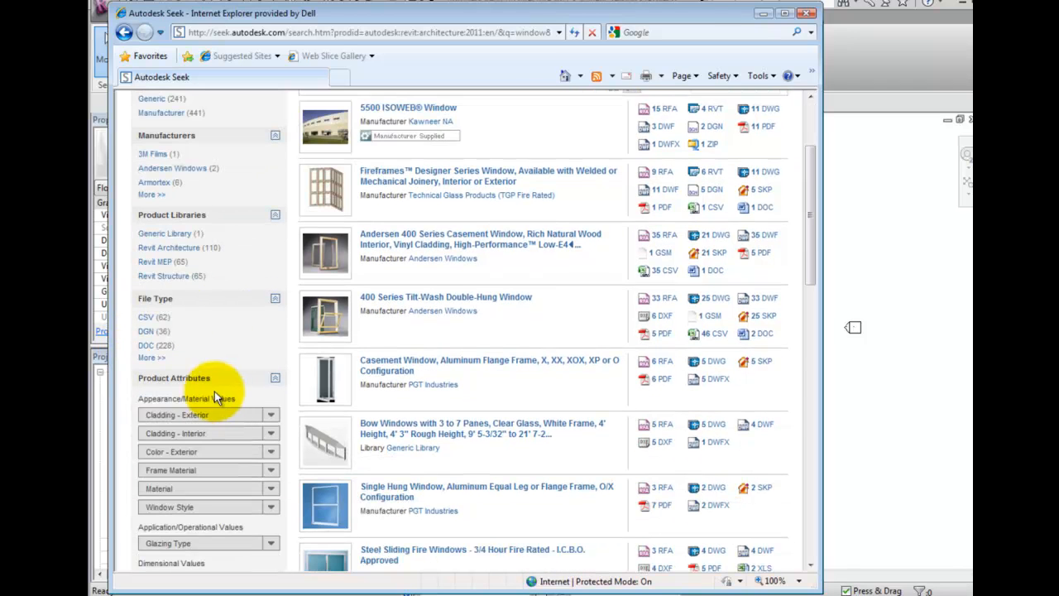
pyautogui.scroll(-3)
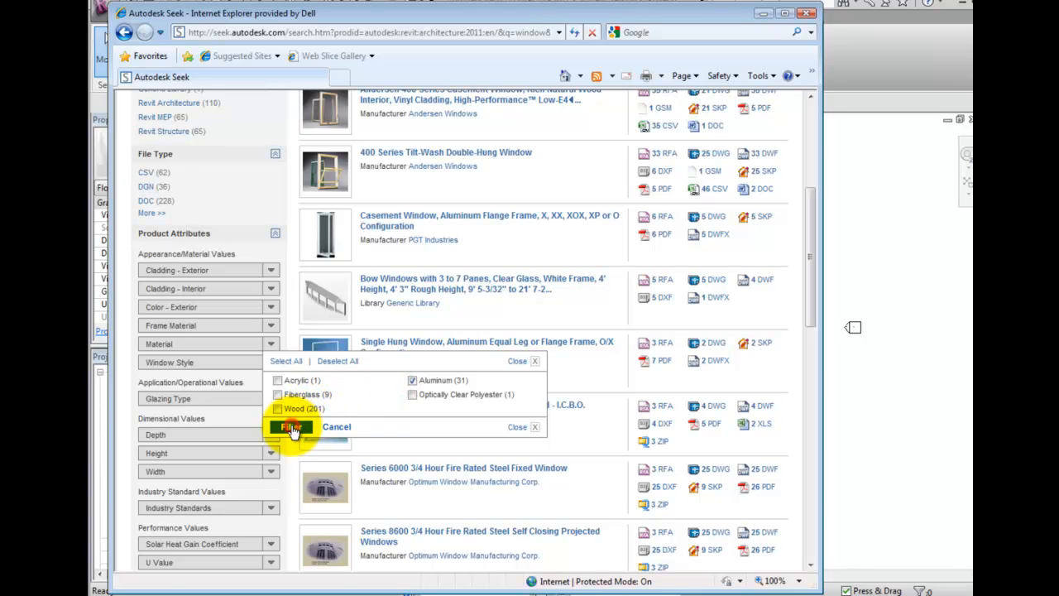
# - Filter results by Aluminum and go to the PGT casement window product page
pyautogui.click(292, 427)
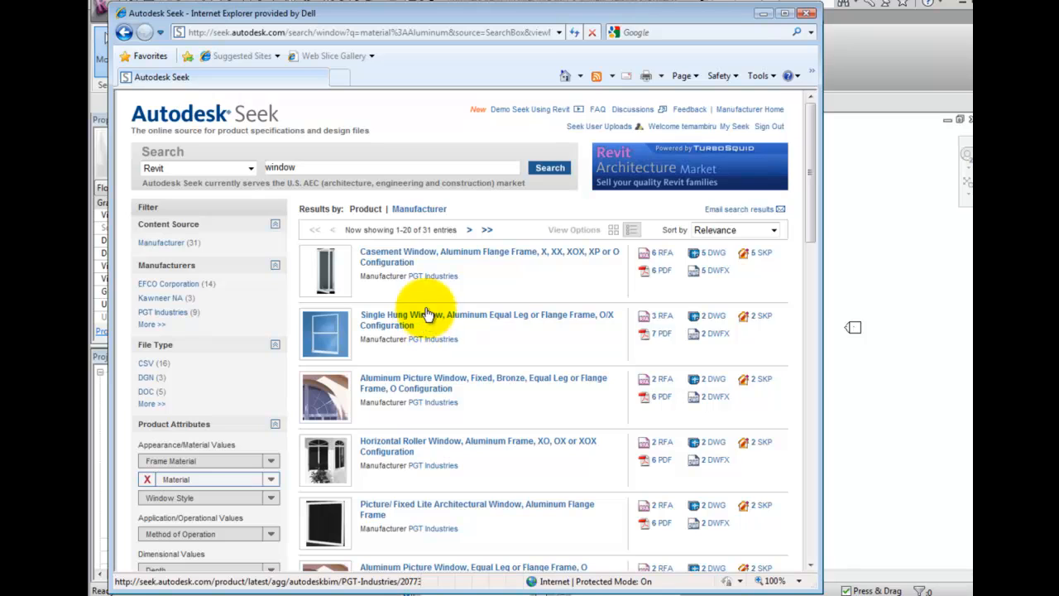
pyautogui.moveTo(563, 273)
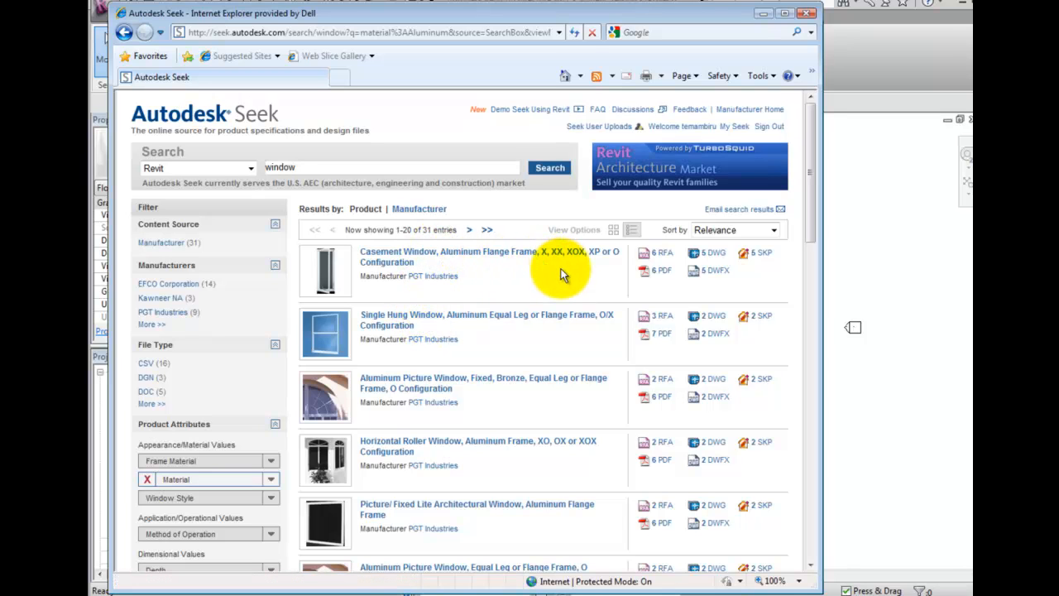
pyautogui.moveTo(662, 257)
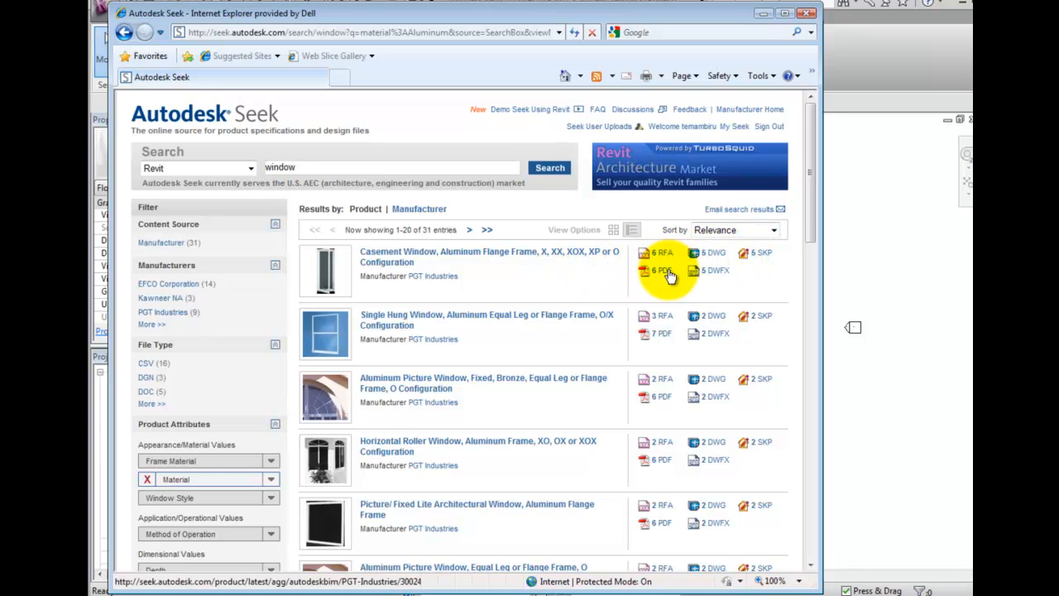
pyautogui.moveTo(555, 284)
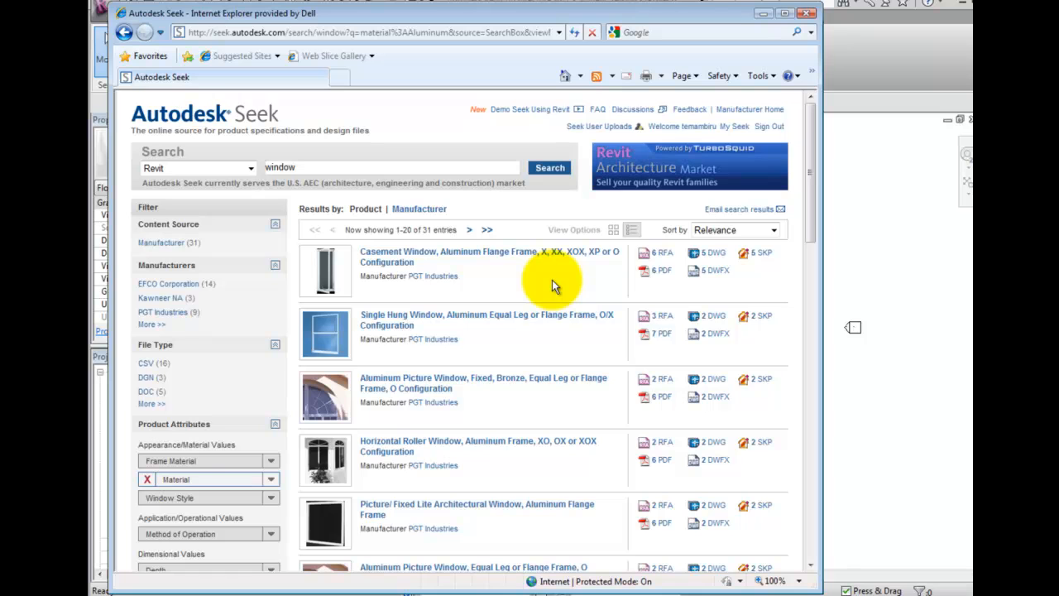
pyautogui.moveTo(430, 257)
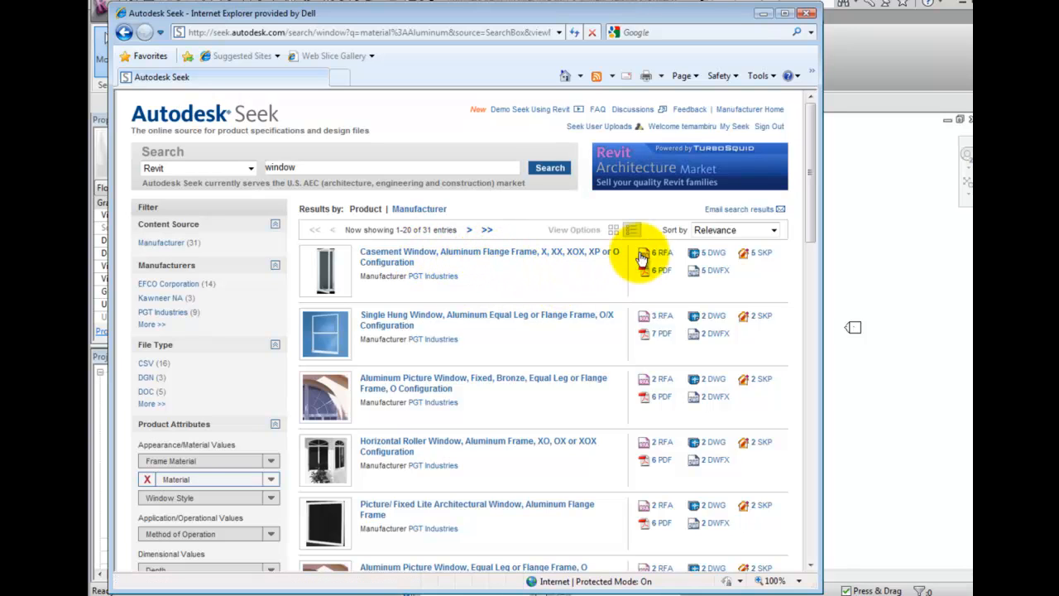
pyautogui.moveTo(682, 295)
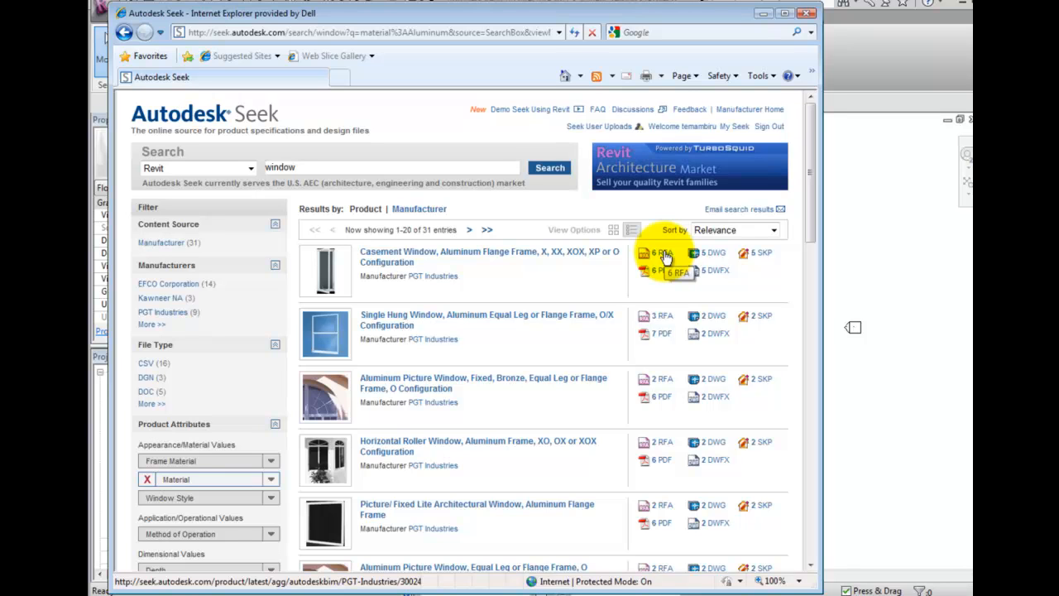
pyautogui.moveTo(676, 296)
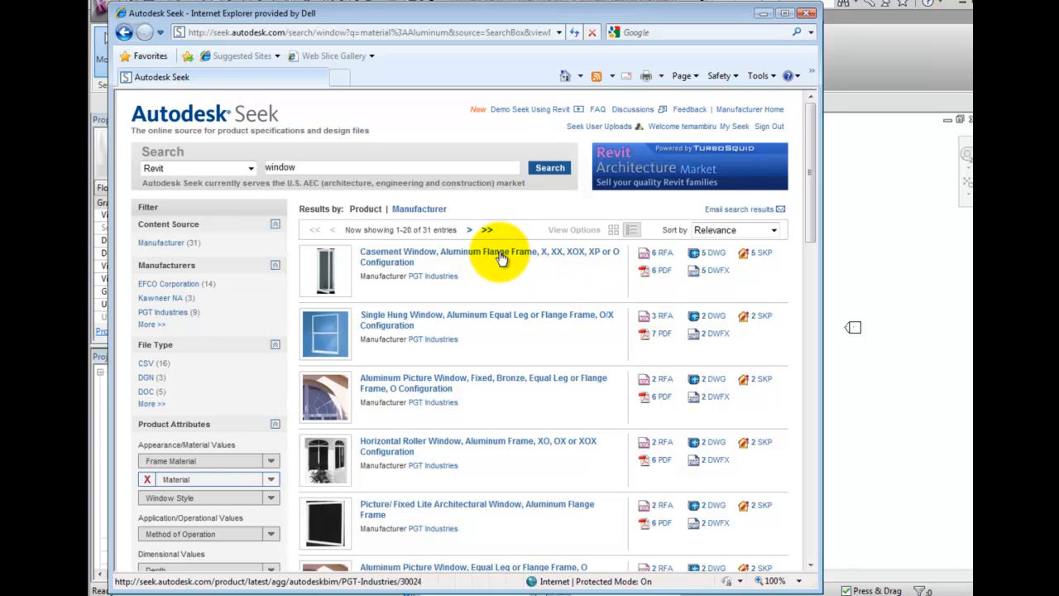
pyautogui.moveTo(662, 262)
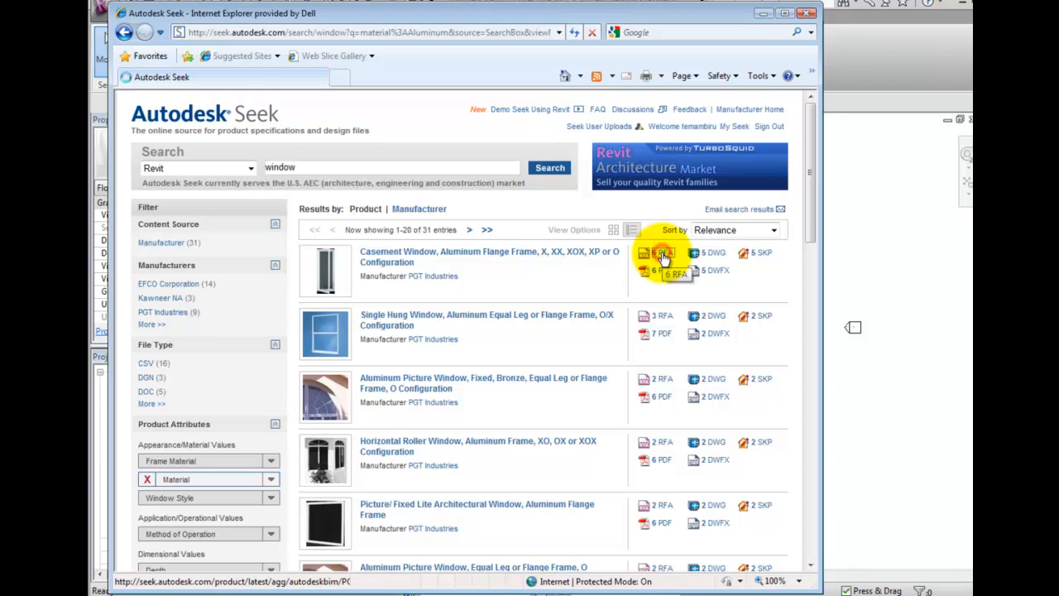
pyautogui.click(646, 252)
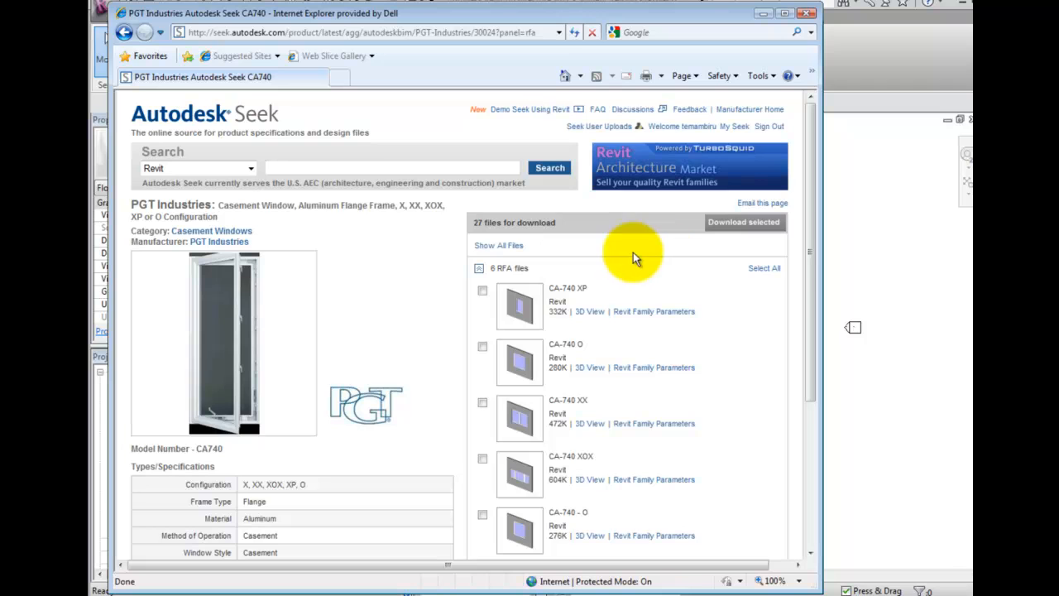
pyautogui.moveTo(588, 230)
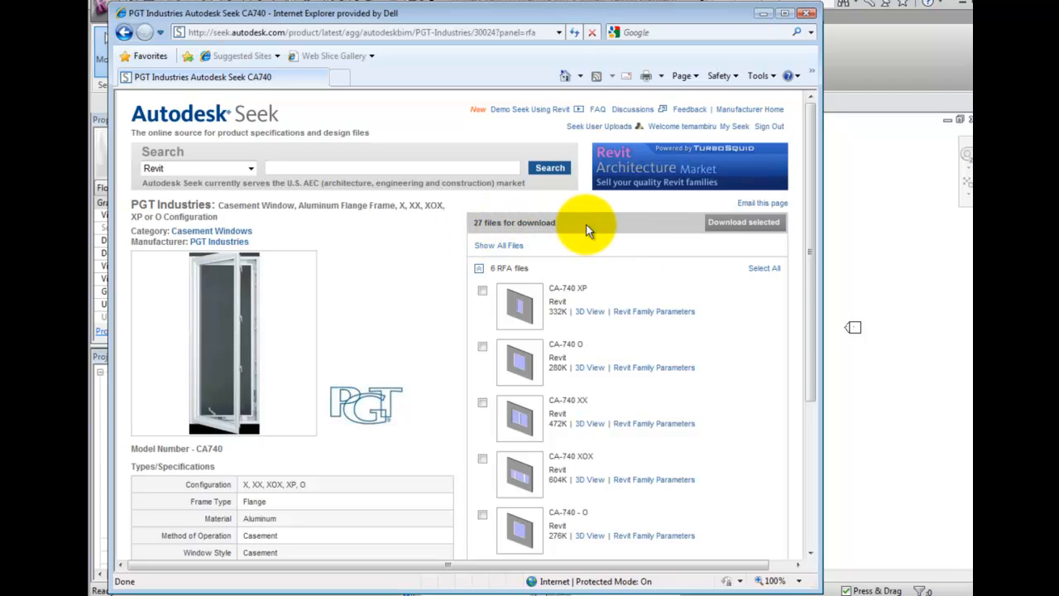
# - Download the checked CA-740 XP family file and save it to the computer
pyautogui.click(483, 291)
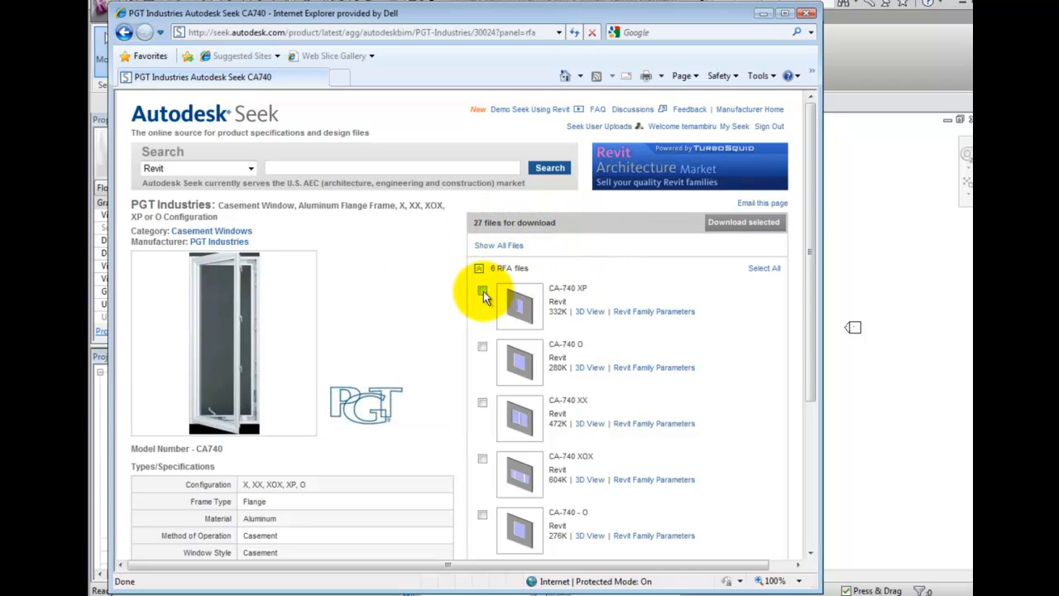
pyautogui.click(482, 290)
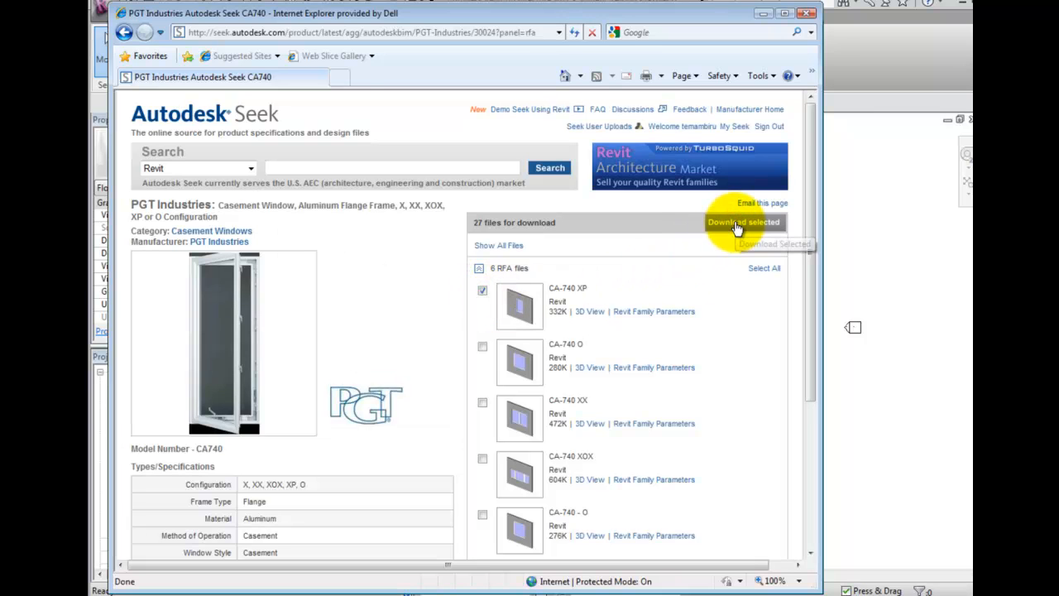
pyautogui.click(743, 222)
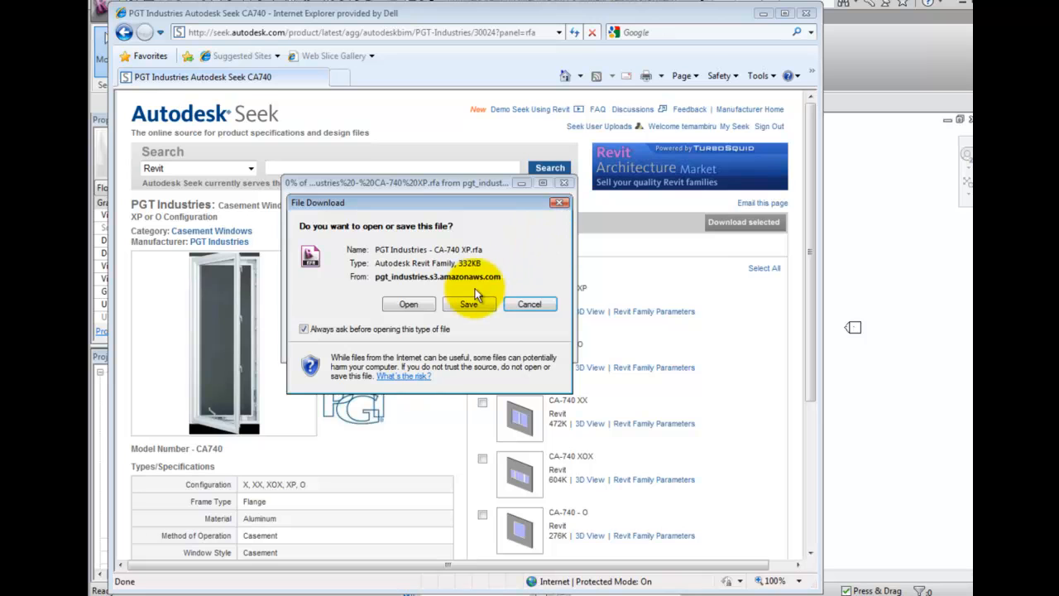
pyautogui.click(468, 304)
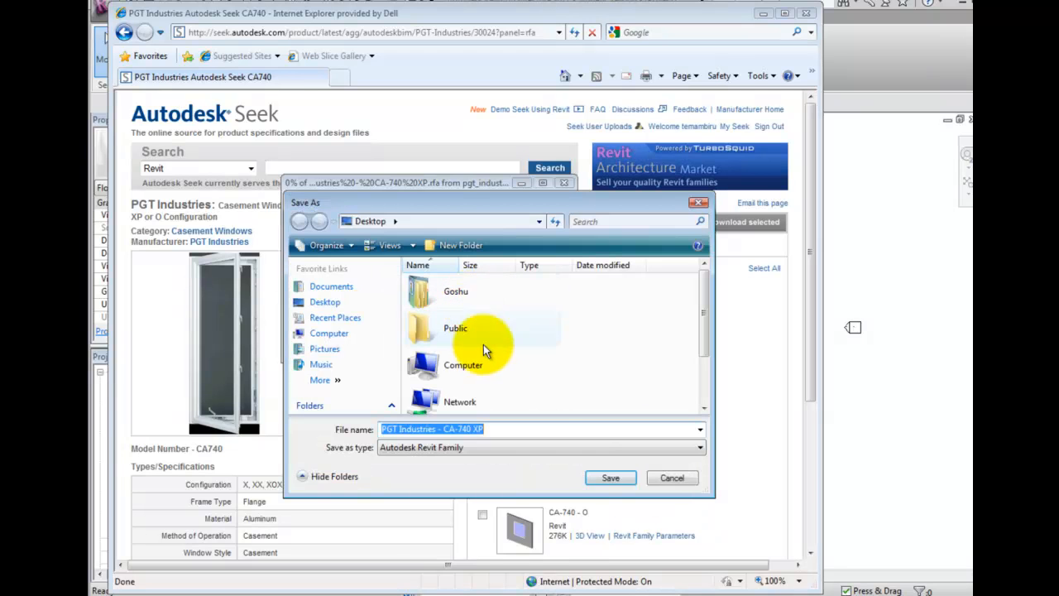
pyautogui.click(611, 477)
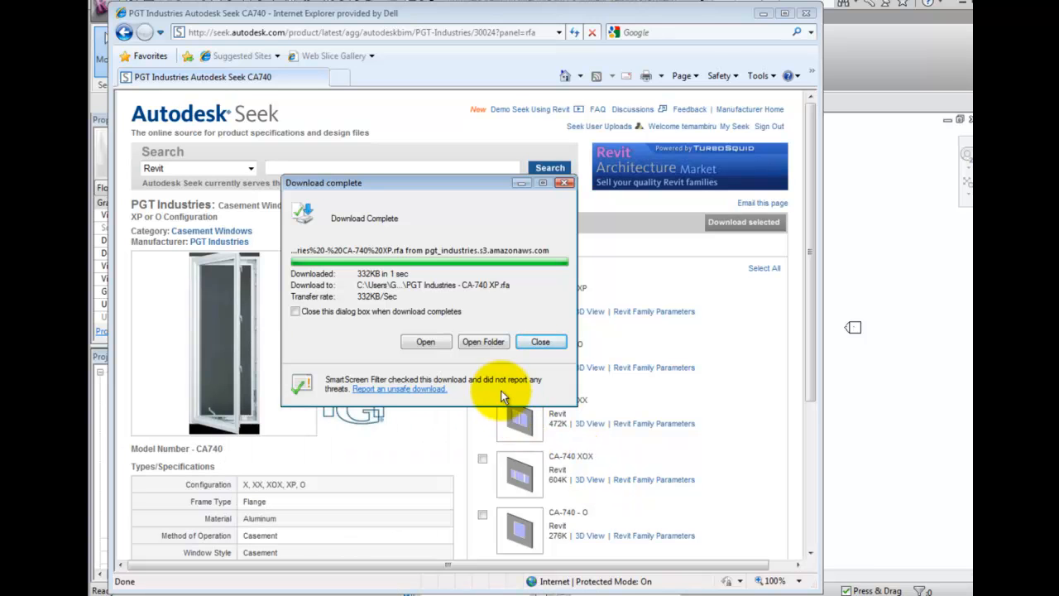
pyautogui.click(540, 341)
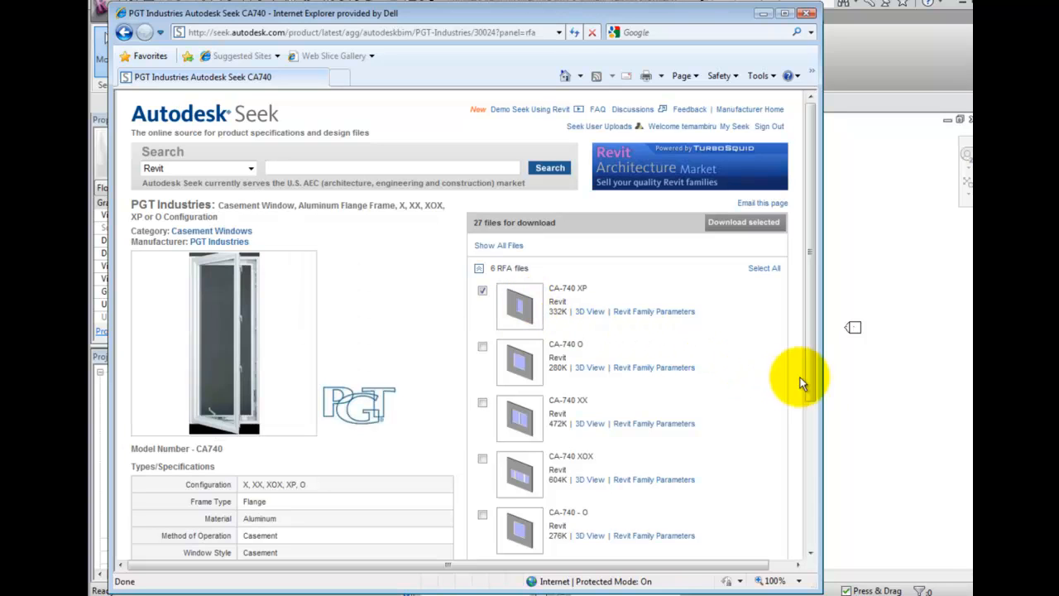
# - Preview the CA-740 XP casement window family in 3D
pyautogui.moveTo(810, 377); pyautogui.dragTo(782, 377)
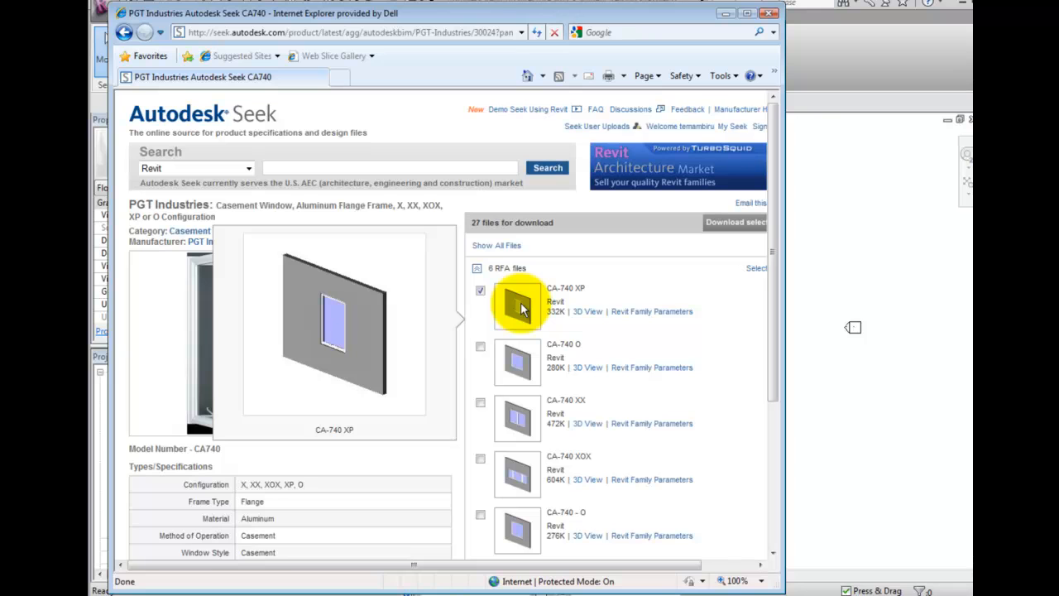
pyautogui.moveTo(519, 305)
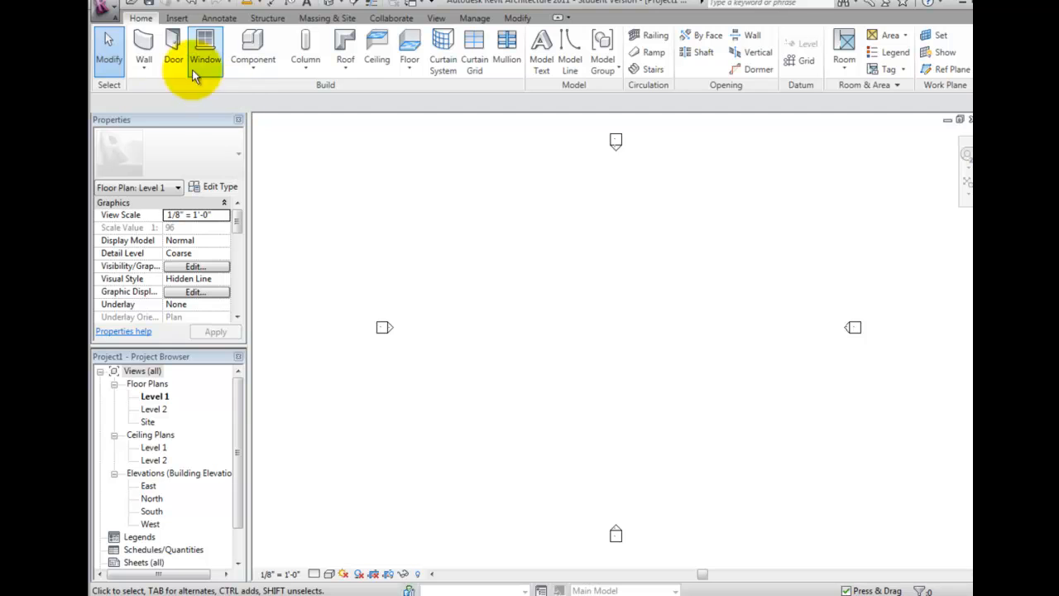
# - Draw a wall on Level 1 and place the CA-740 XP window in it
pyautogui.click(142, 46)
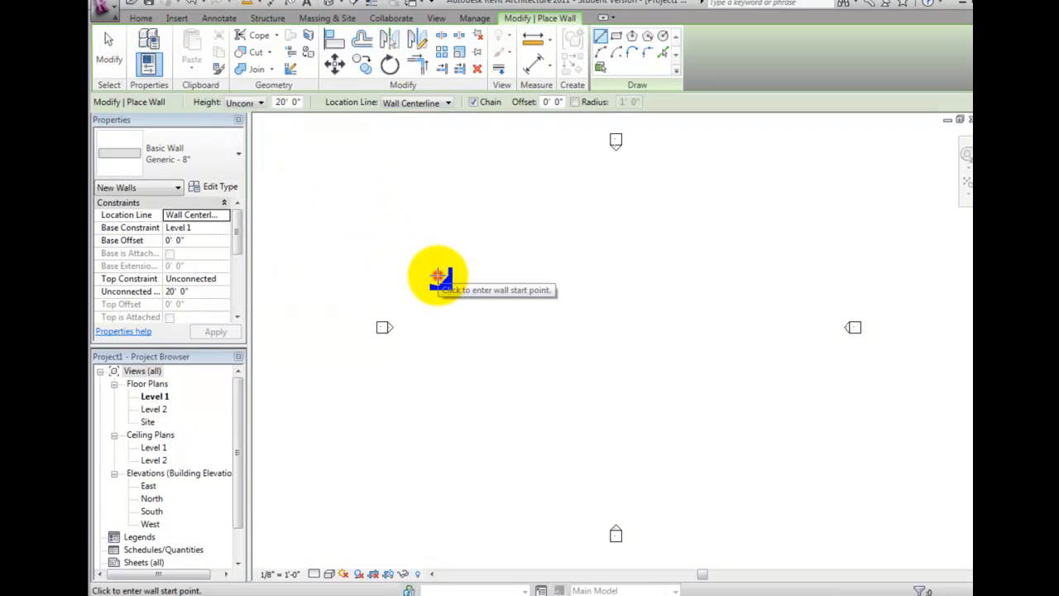
pyautogui.click(439, 278)
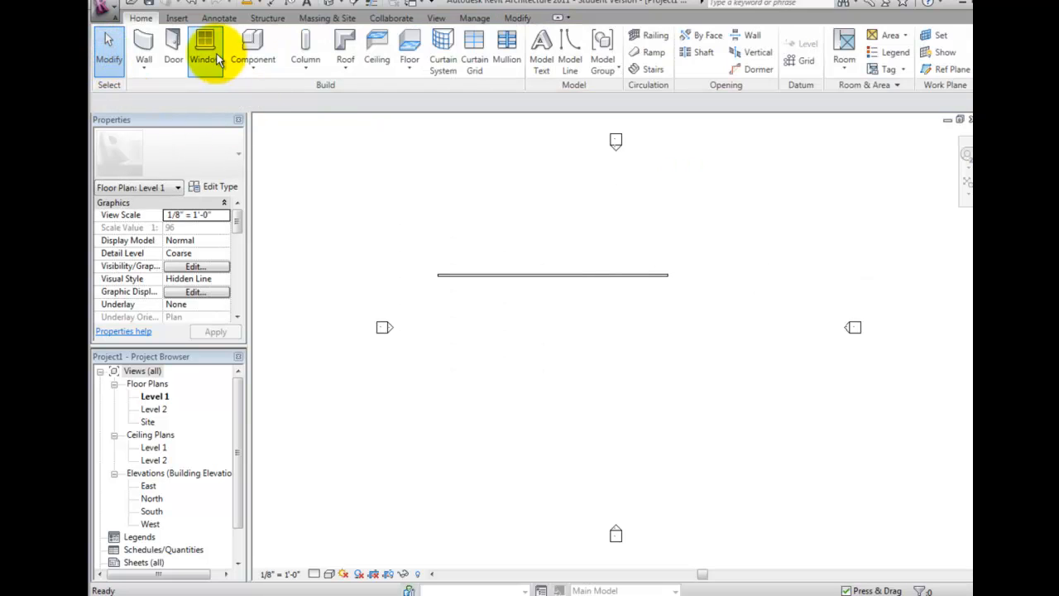
pyautogui.click(203, 50)
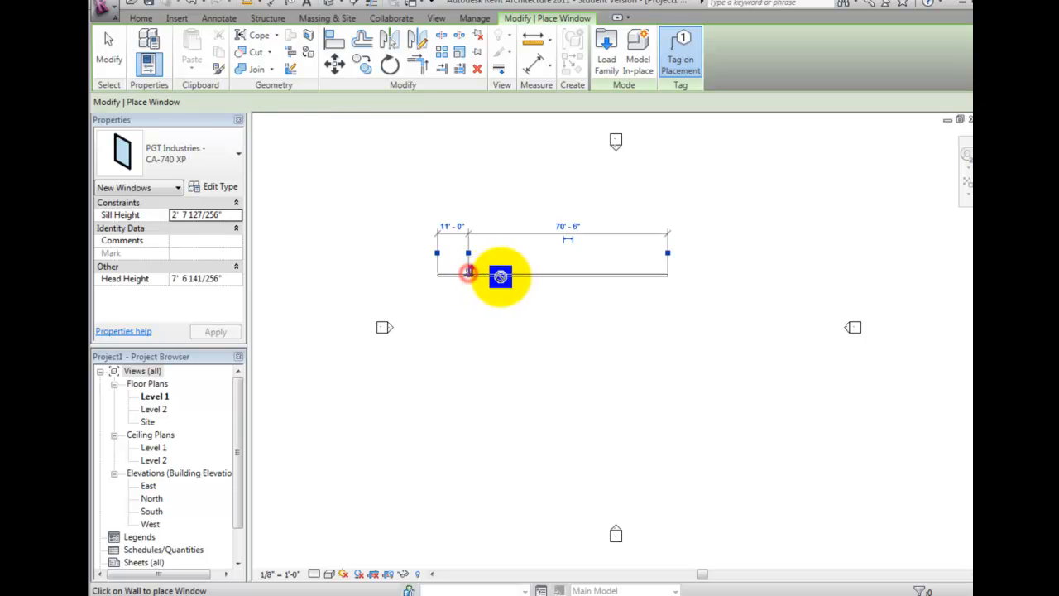
pyautogui.click(470, 273)
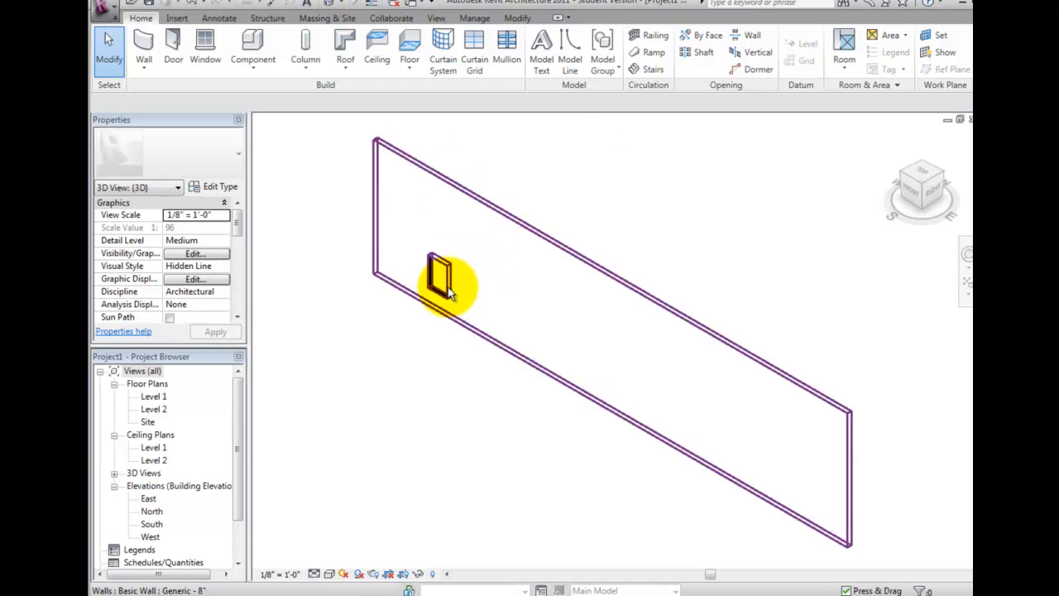
# - Select the placed window and show its type properties
pyautogui.click(443, 282)
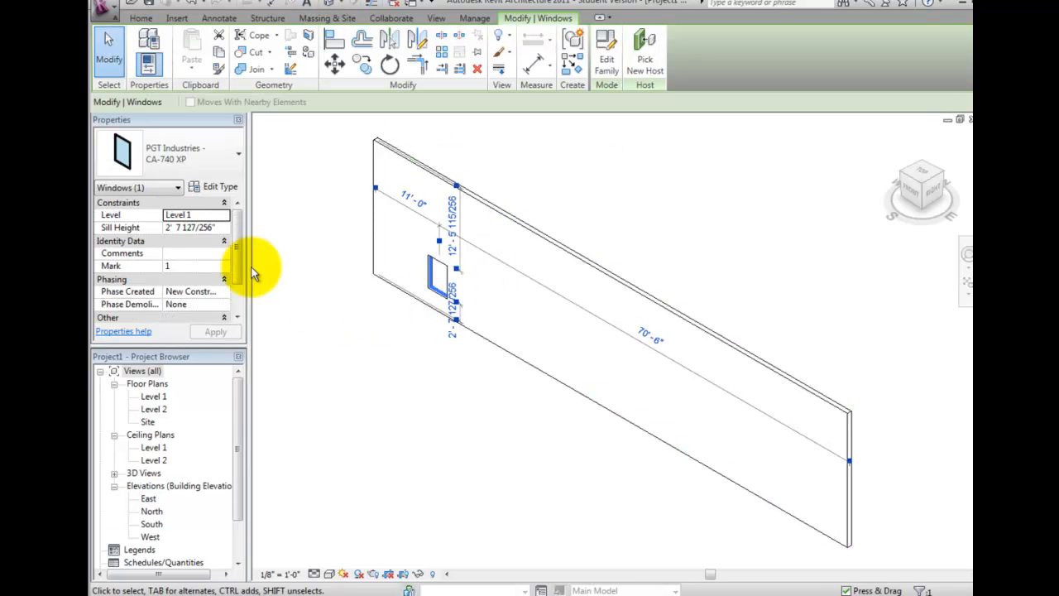
pyautogui.click(213, 186)
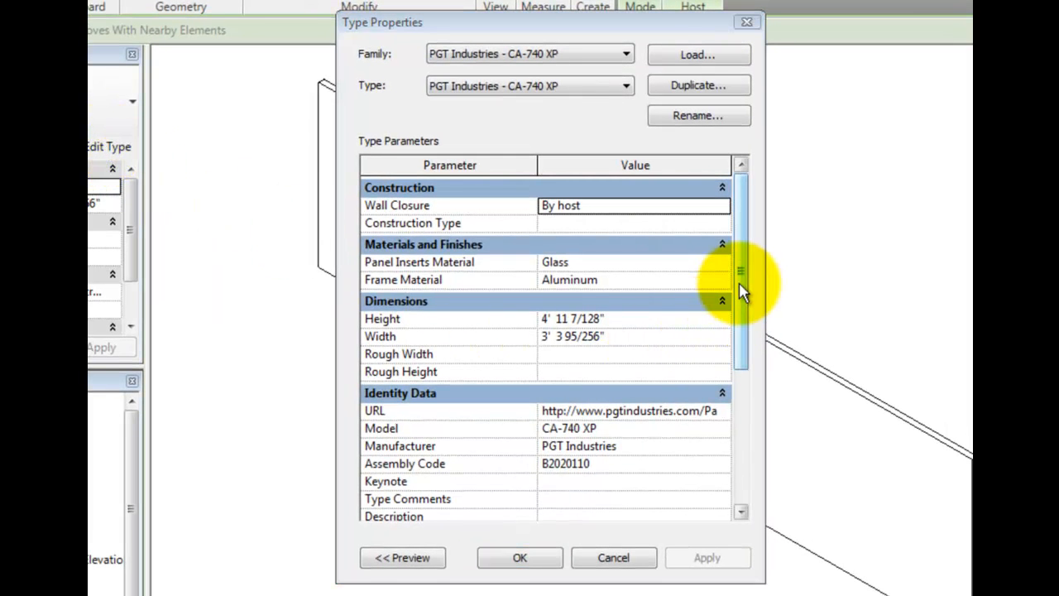
pyautogui.scroll(-3)
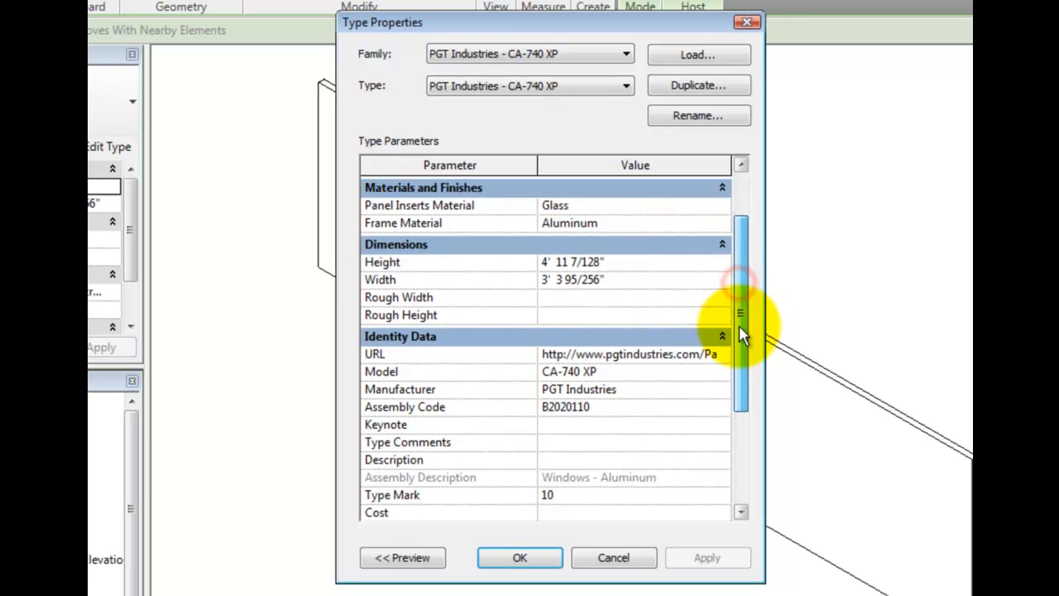
pyautogui.scroll(-3)
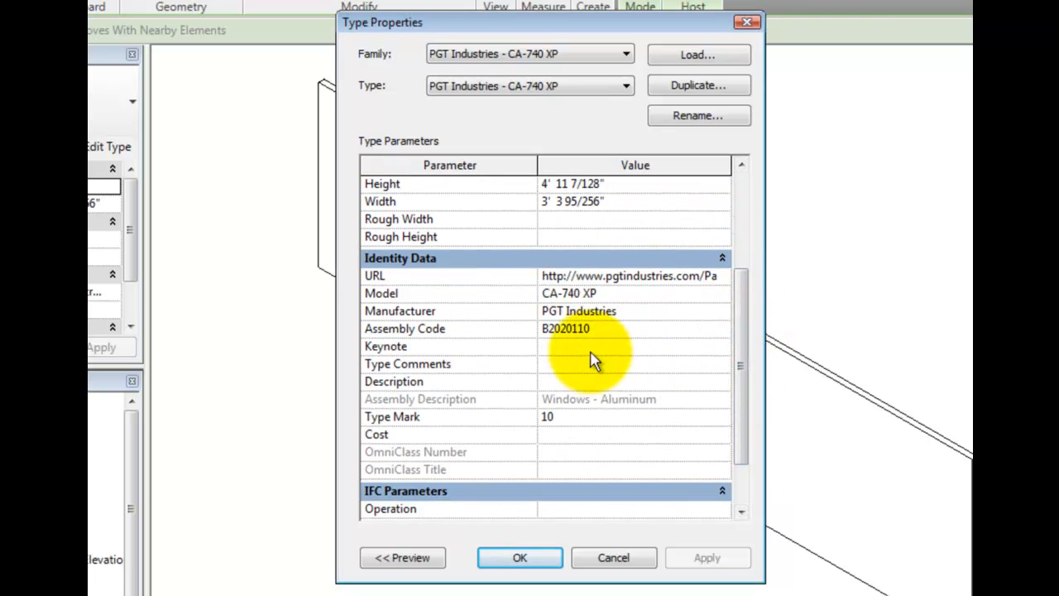